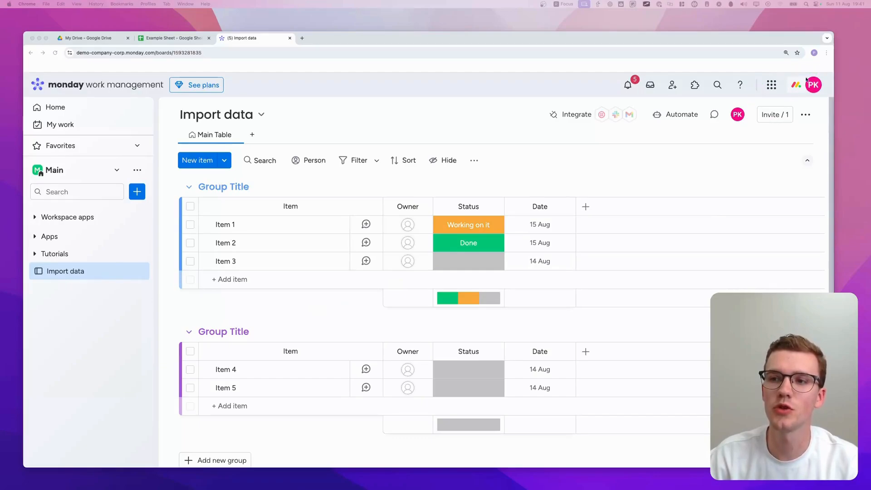
# Step: Choose Import data from the profile avatar's account menu
pyautogui.click(813, 85)
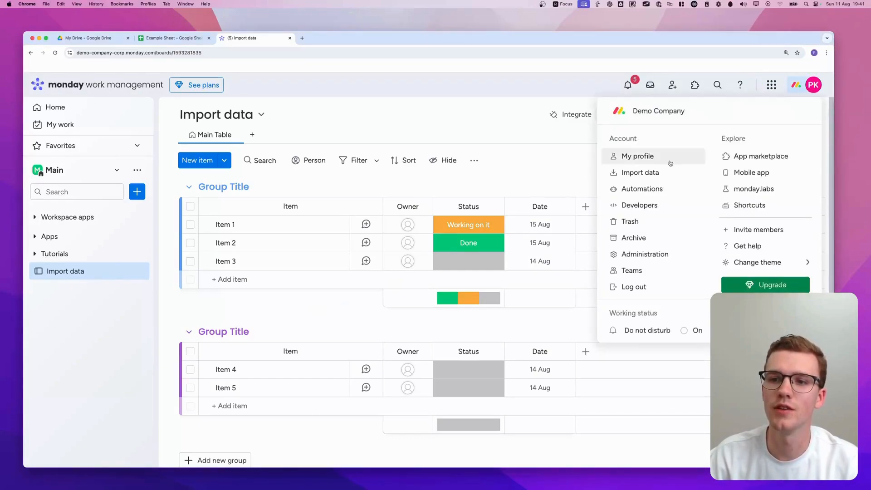
pyautogui.moveTo(640, 173)
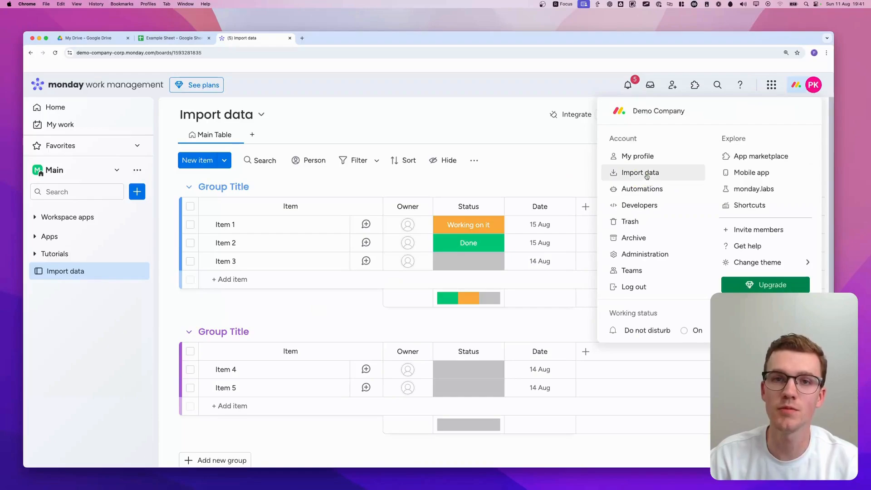
pyautogui.click(639, 173)
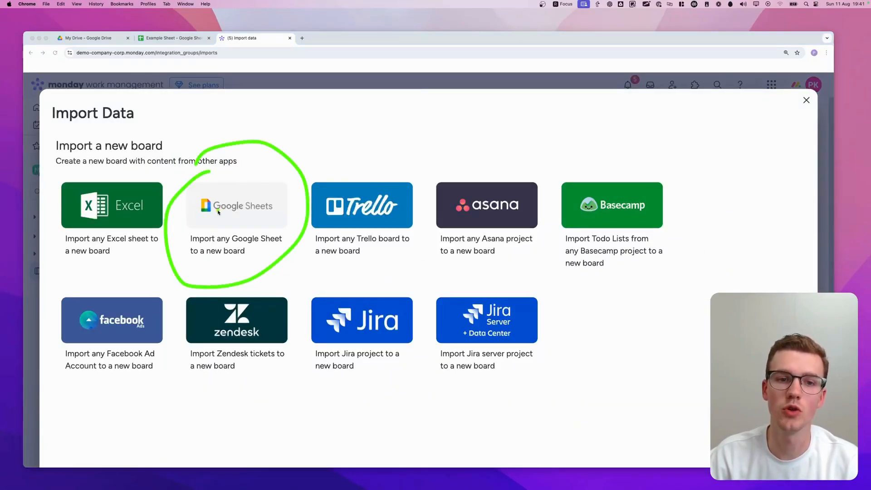
# Step: Choose Google Sheets, sign in with a Google account, and grant monday.com Drive access
pyautogui.click(235, 205)
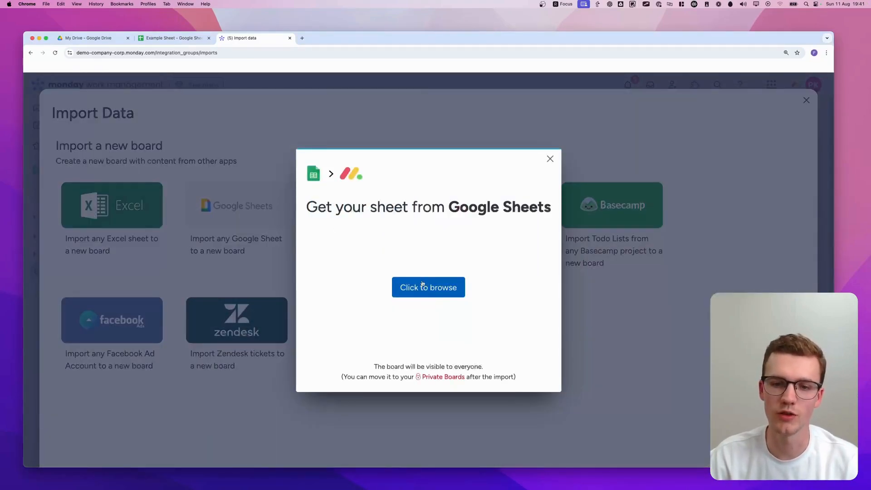
pyautogui.click(428, 286)
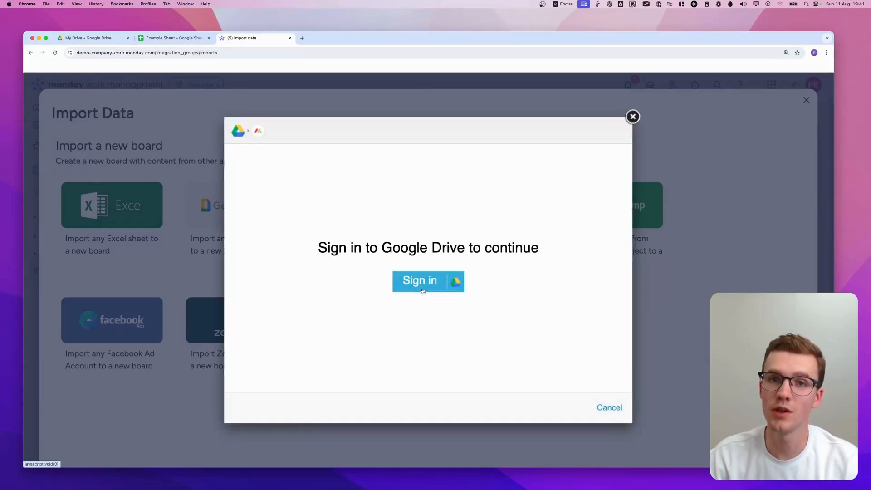
pyautogui.click(428, 280)
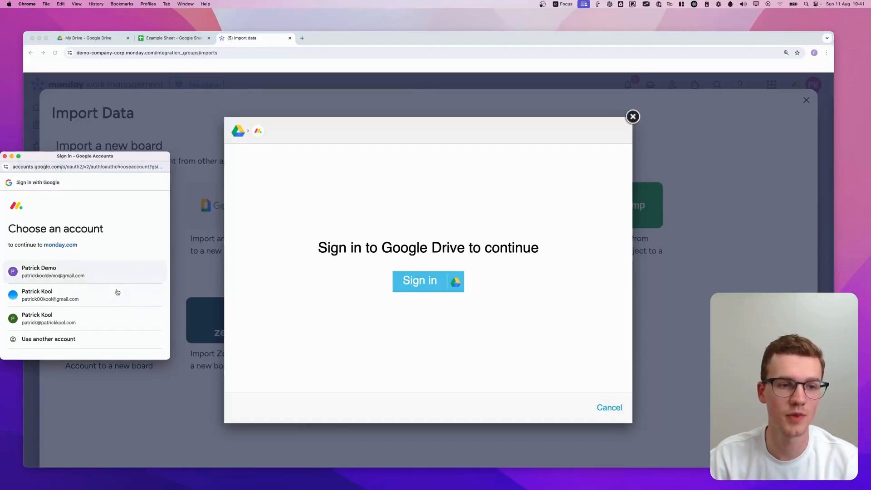
pyautogui.click(53, 271)
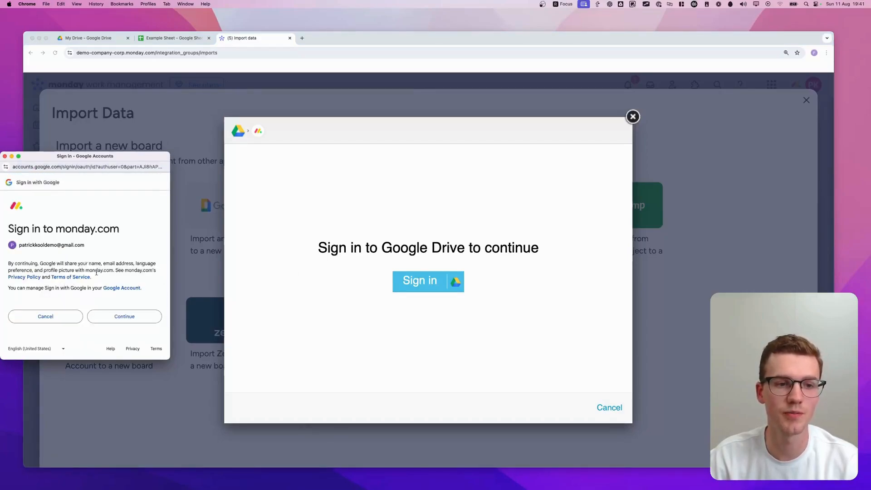
pyautogui.click(124, 317)
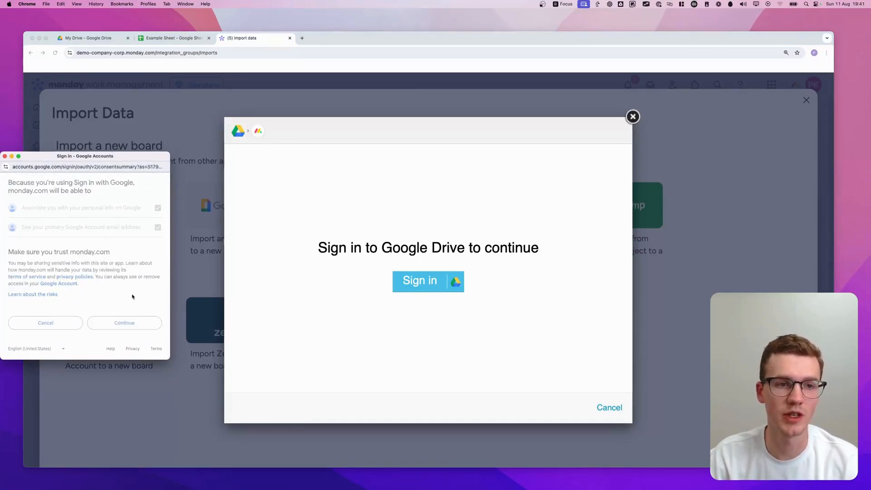
pyautogui.click(124, 322)
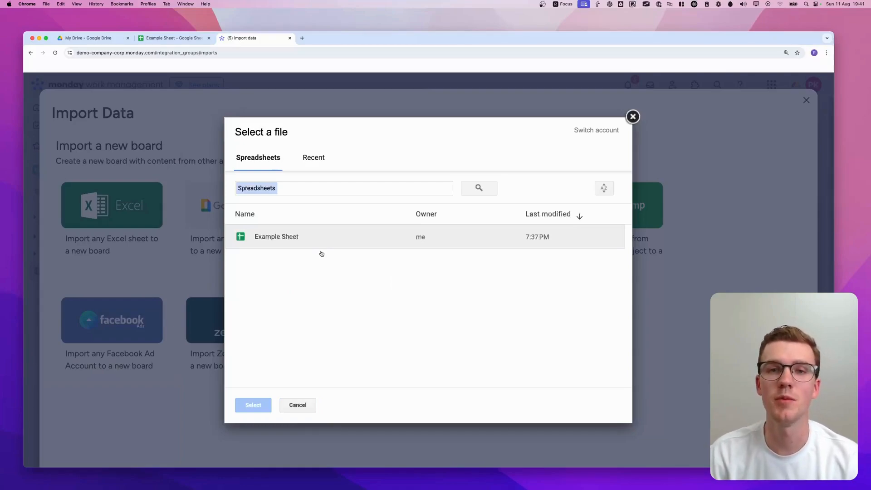
# Step: Select 'Example Sheet' and start customizing the new board from it
pyautogui.click(276, 237)
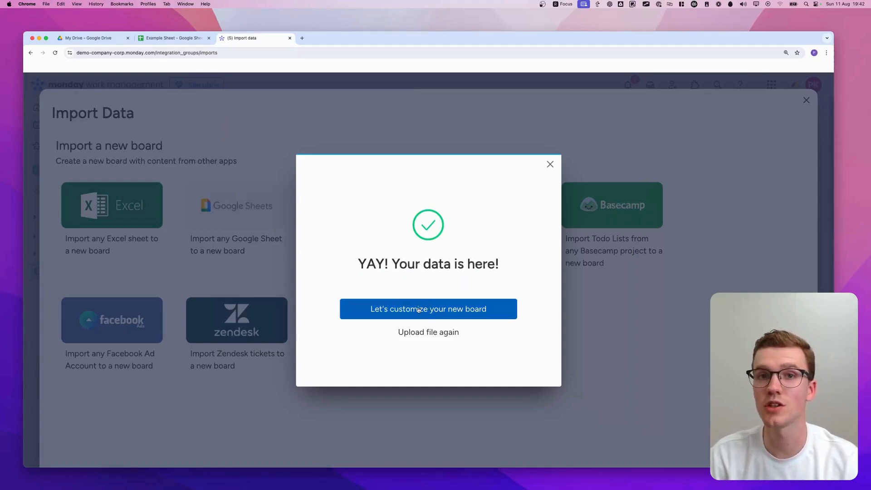
pyautogui.click(428, 309)
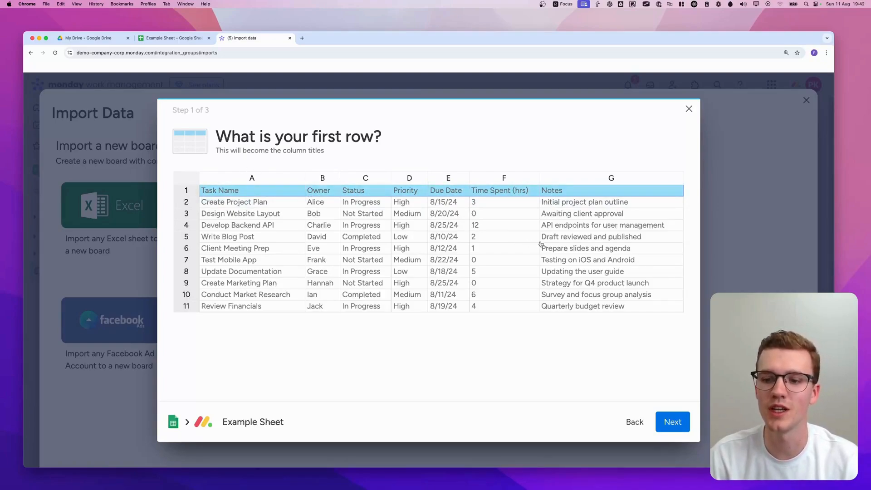
# Step: Set row 1 as the header row and Task Name as the item title column
pyautogui.click(673, 421)
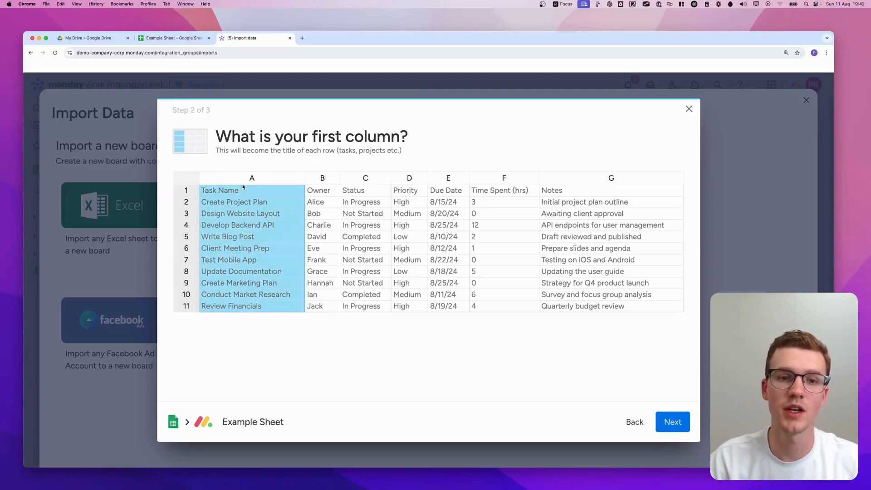
pyautogui.click(365, 178)
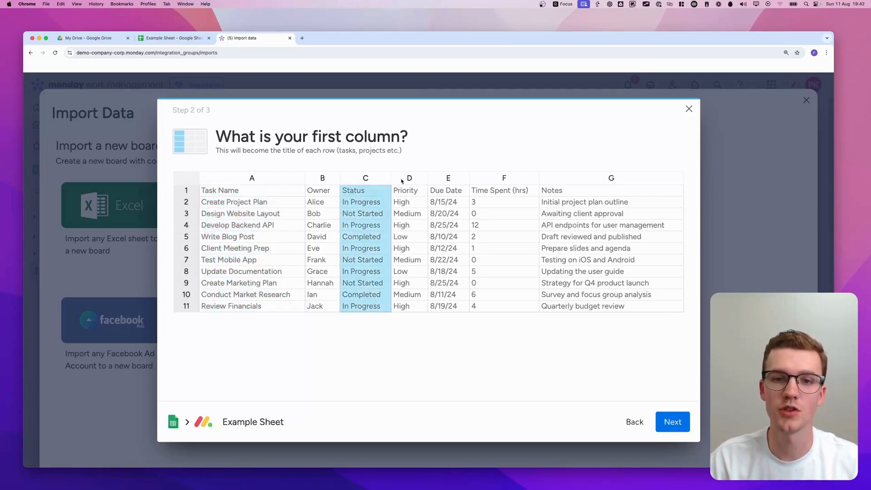
pyautogui.click(252, 201)
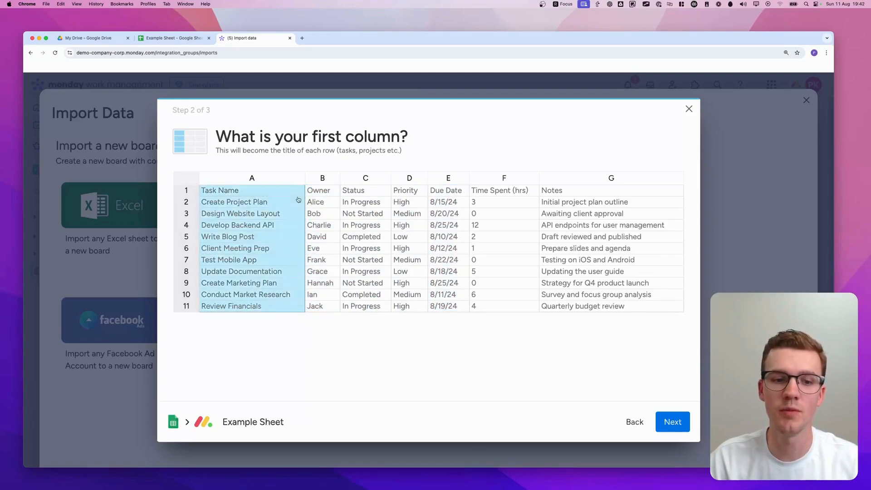
pyautogui.click(672, 422)
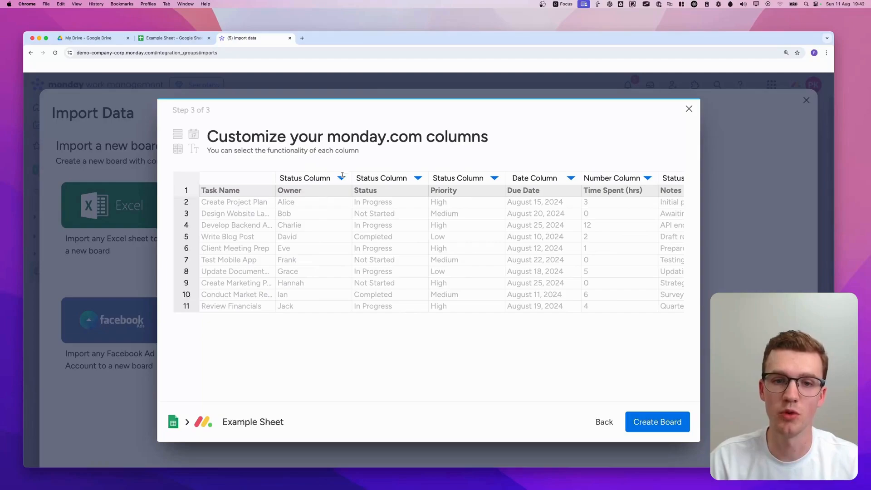
# Step: Make Owner and Notes Text columns and create the board
pyautogui.click(341, 178)
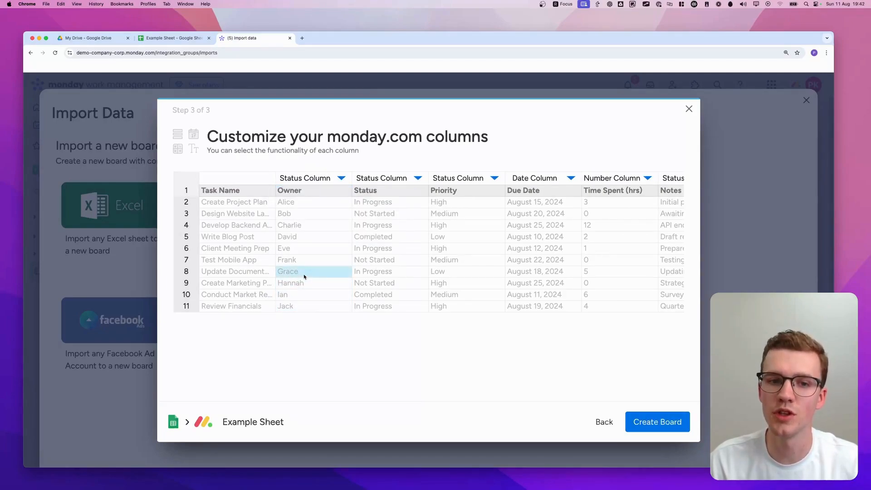
pyautogui.moveTo(307, 299)
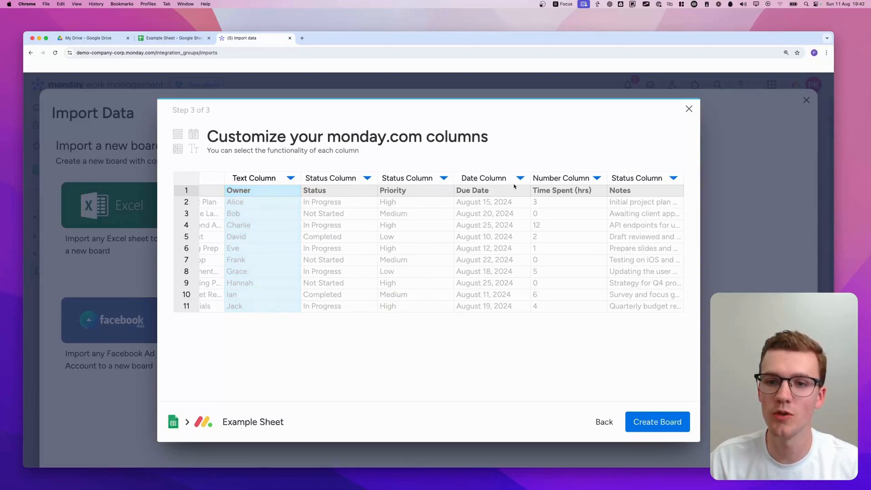
pyautogui.click(520, 178)
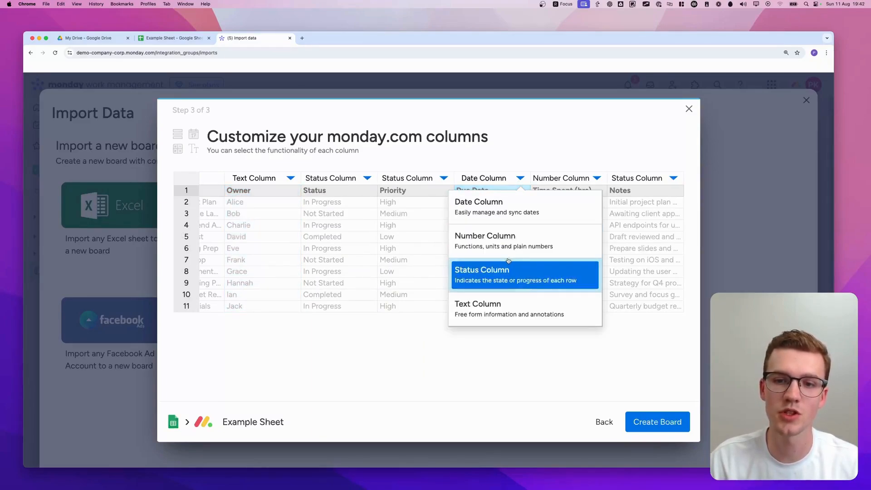
pyautogui.moveTo(524, 241)
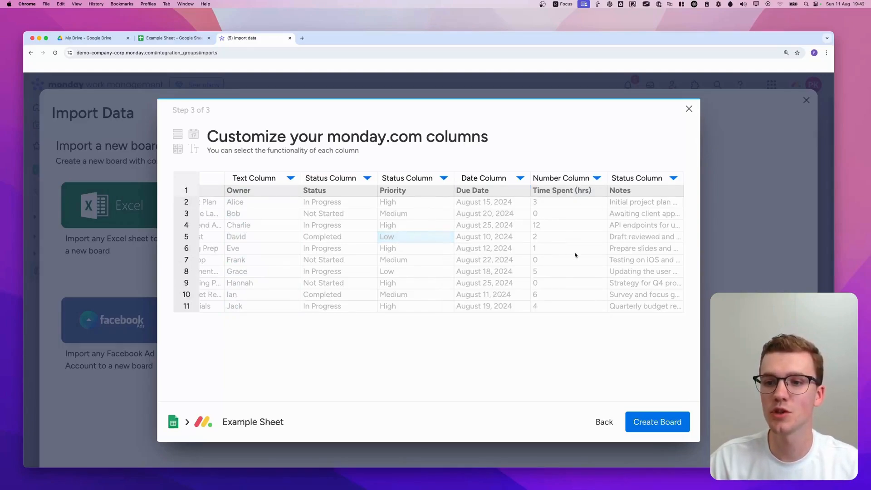
pyautogui.click(673, 178)
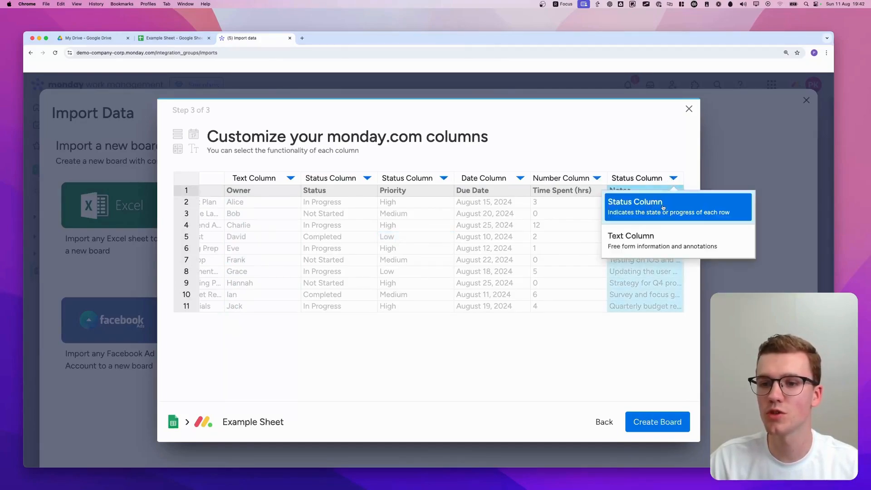
pyautogui.click(631, 235)
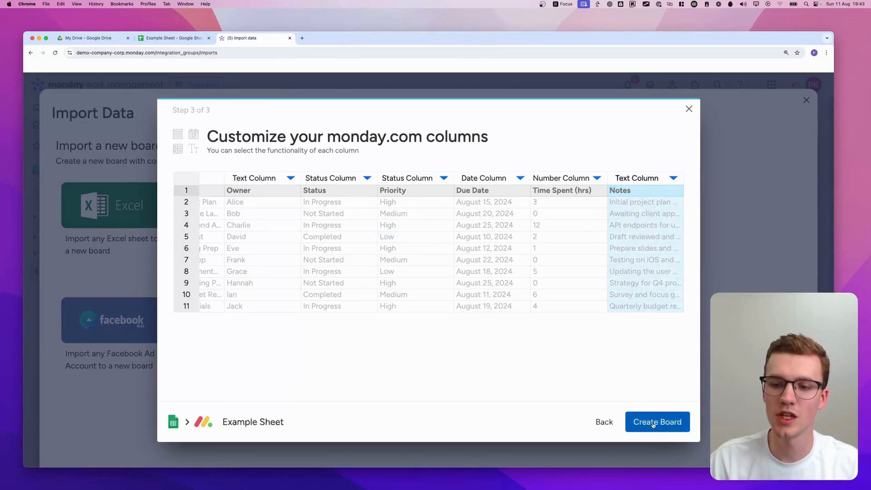
pyautogui.click(658, 421)
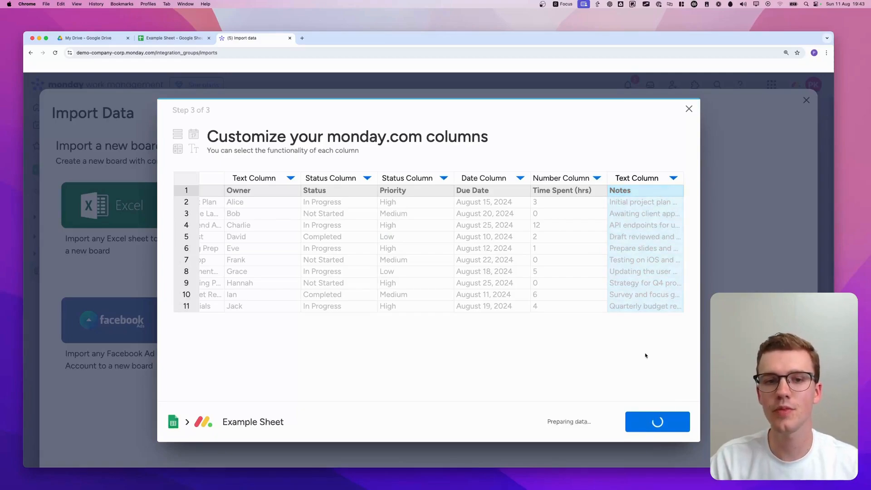
# Step: Choose Import items from the New item dropdown on the new Example Sheet board
pyautogui.click(658, 422)
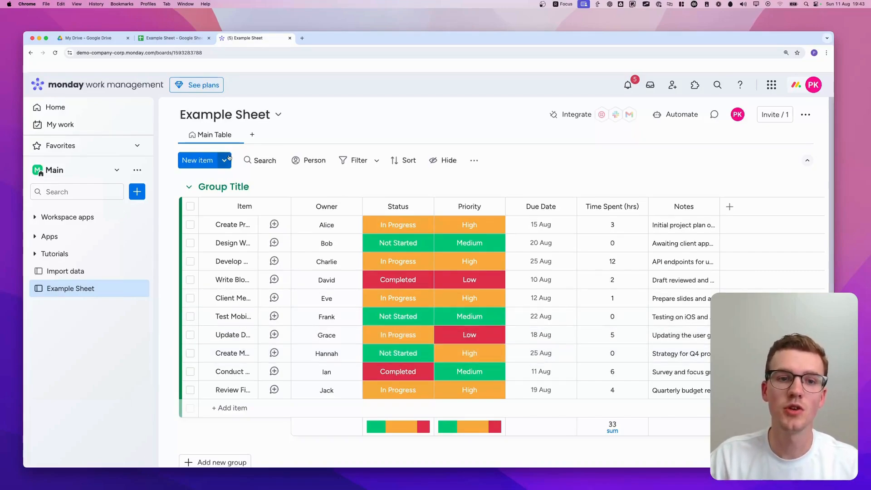
pyautogui.click(223, 160)
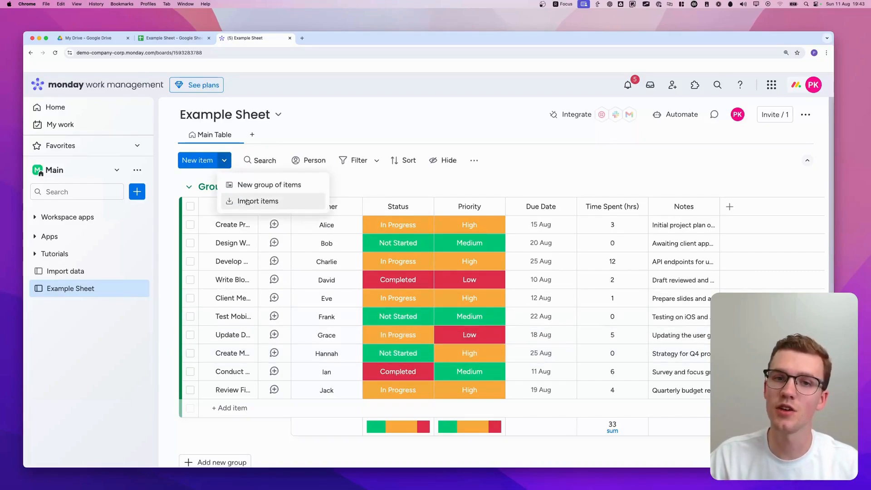
pyautogui.click(258, 201)
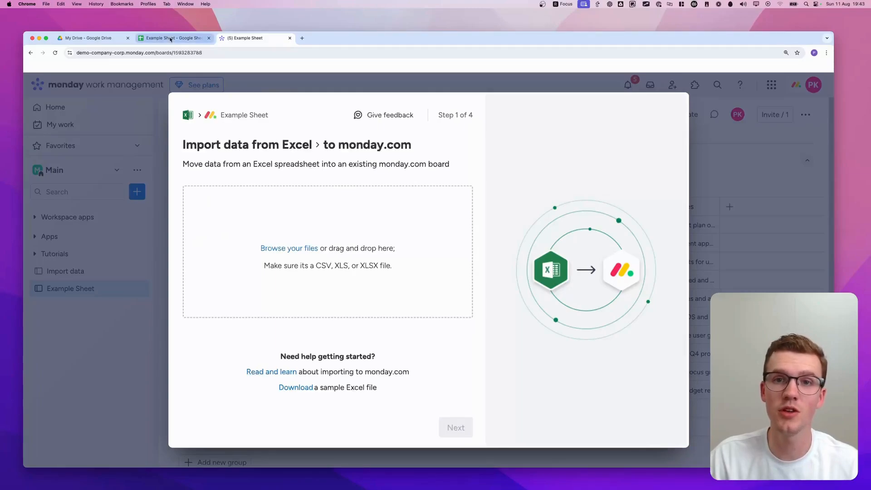
# Step: Upload the Example Sheet file and pick Task Name as the item name column
pyautogui.click(46, 88)
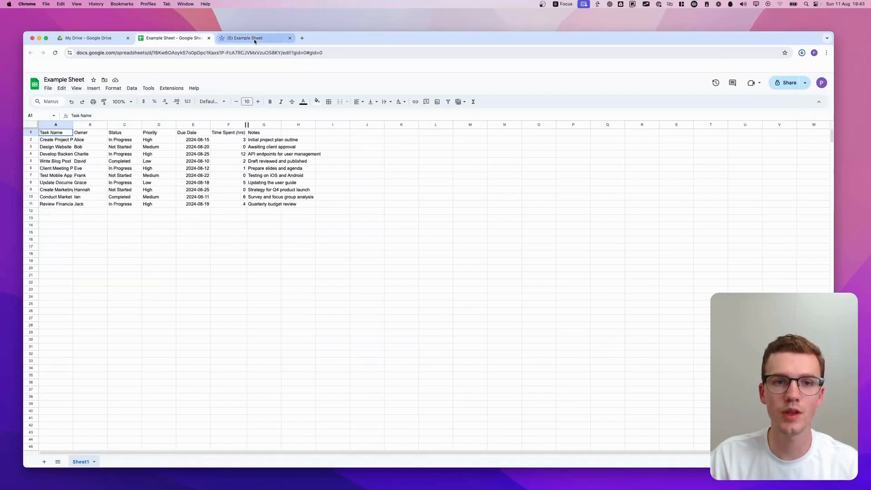
pyautogui.click(255, 38)
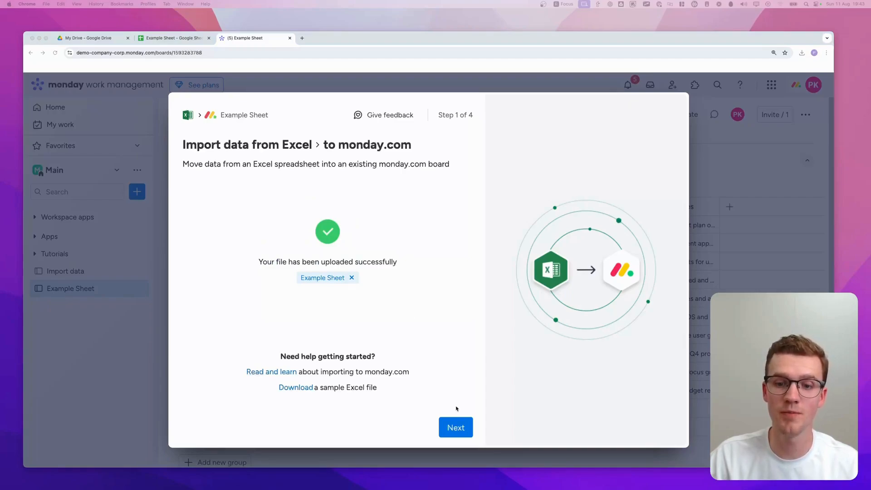
pyautogui.click(455, 428)
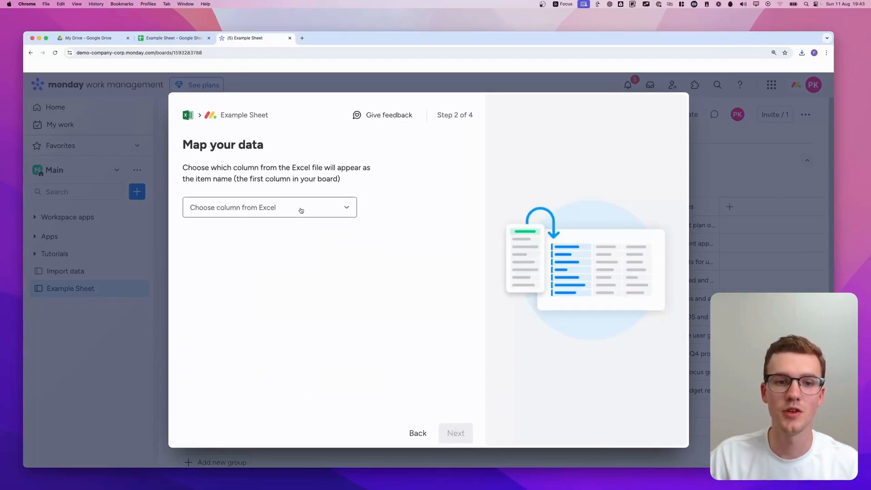
pyautogui.click(269, 208)
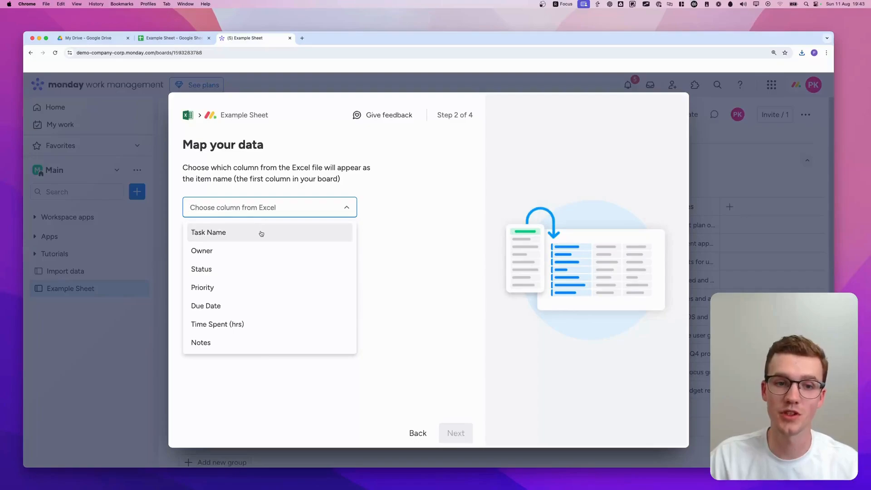
pyautogui.click(209, 233)
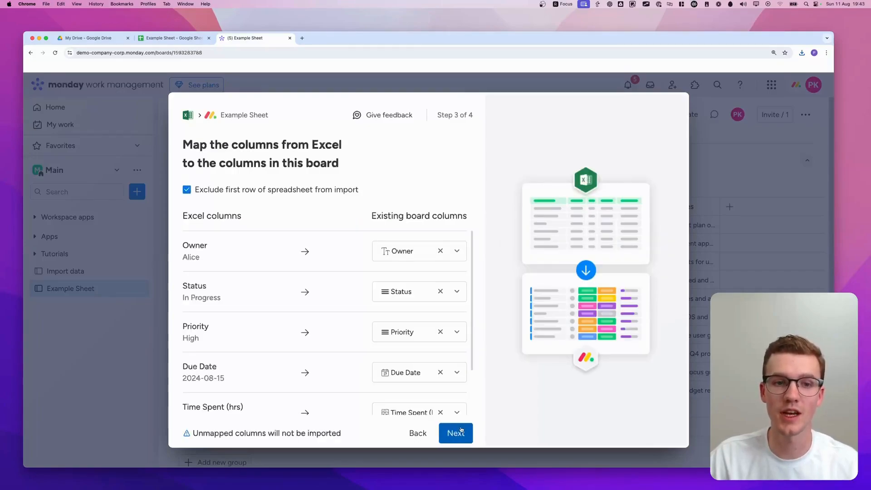
# Step: Keep Owner, Status, Priority, Due Date and Time Spent mapped to matching board columns
pyautogui.scroll(-3)
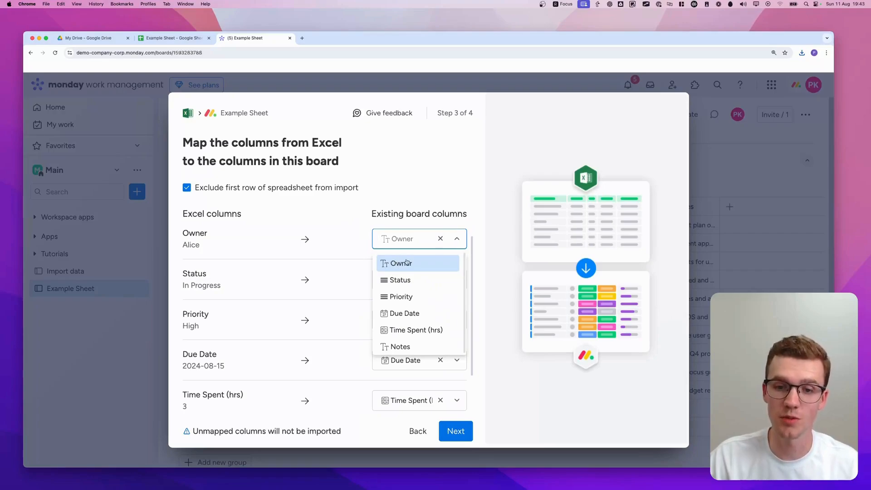
pyautogui.moveTo(401, 296)
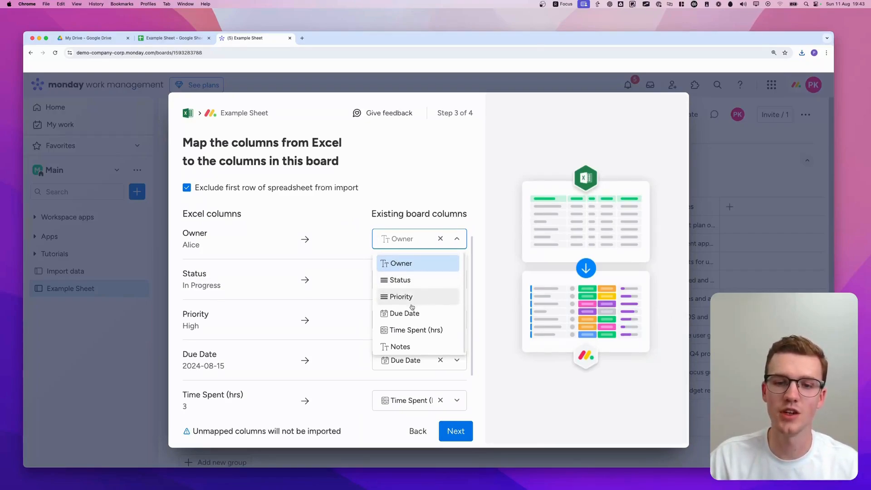
pyautogui.click(400, 263)
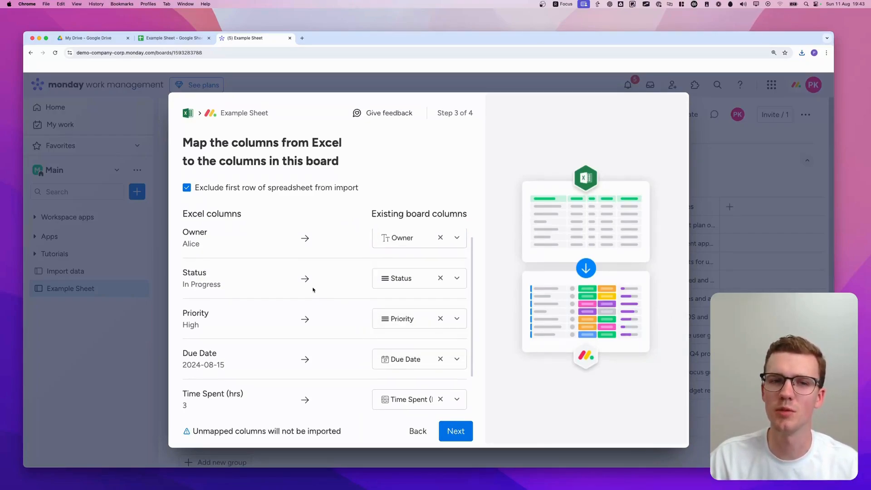
pyautogui.moveTo(226, 206)
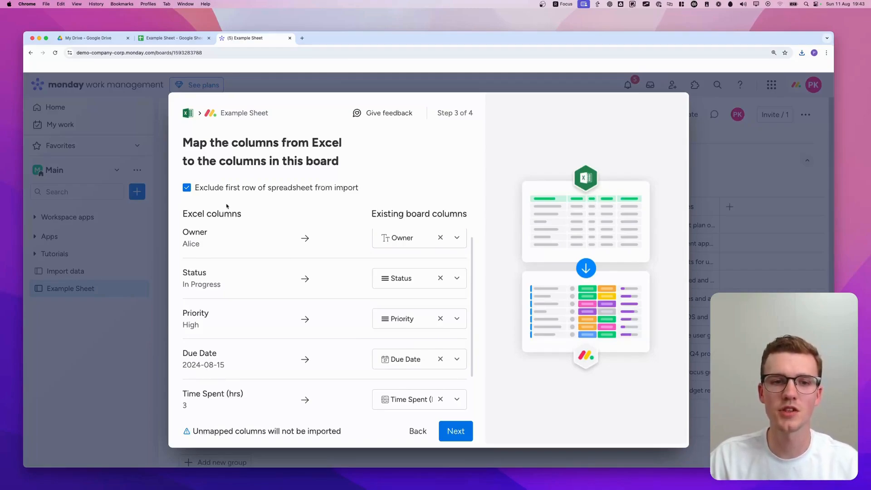
pyautogui.moveTo(330, 210)
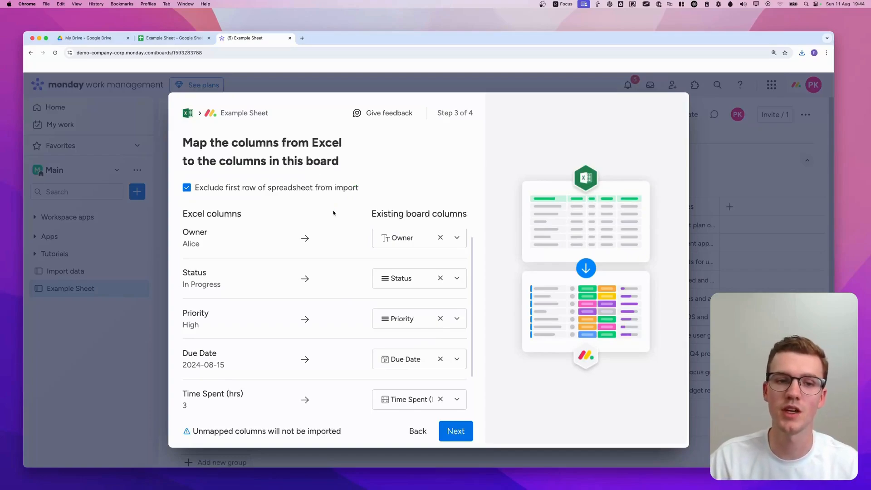
pyautogui.click(455, 432)
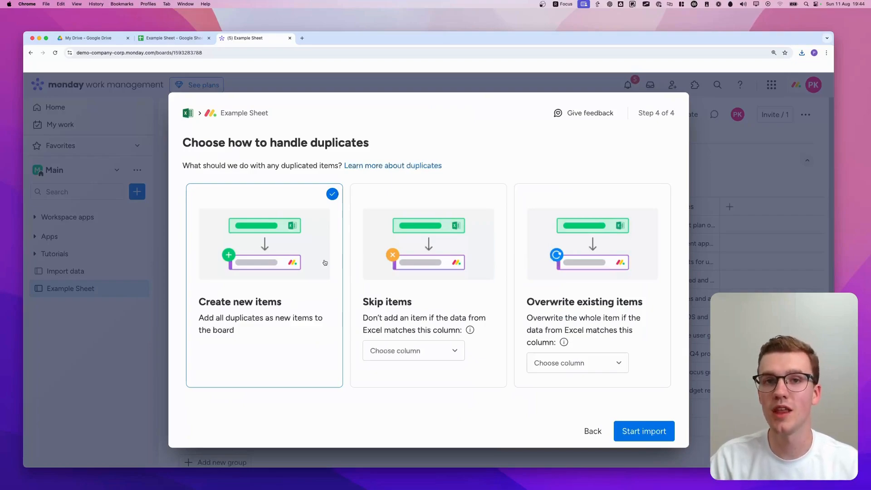
pyautogui.moveTo(261, 254)
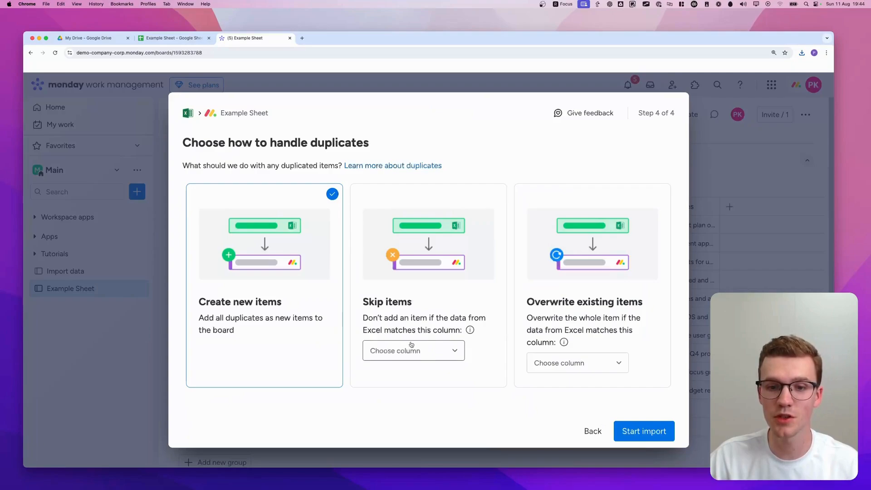
# Step: Start the import with 'Create new items' selected for duplicates
pyautogui.click(414, 351)
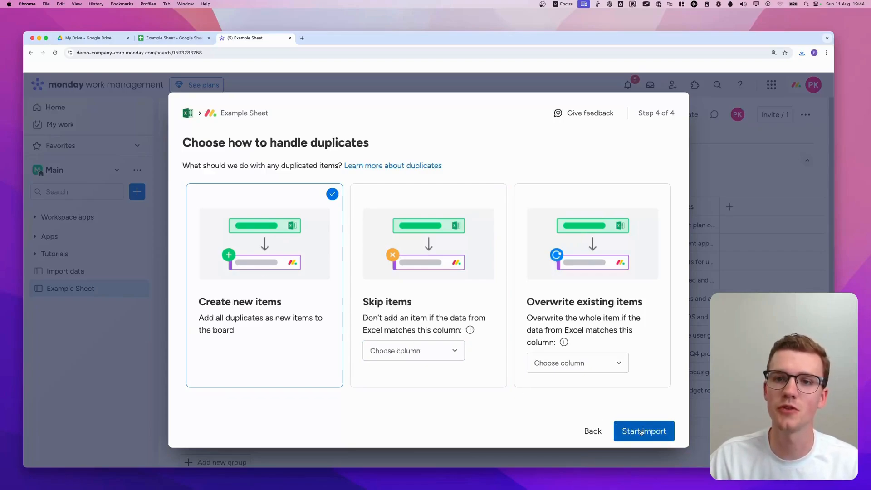
pyautogui.click(644, 431)
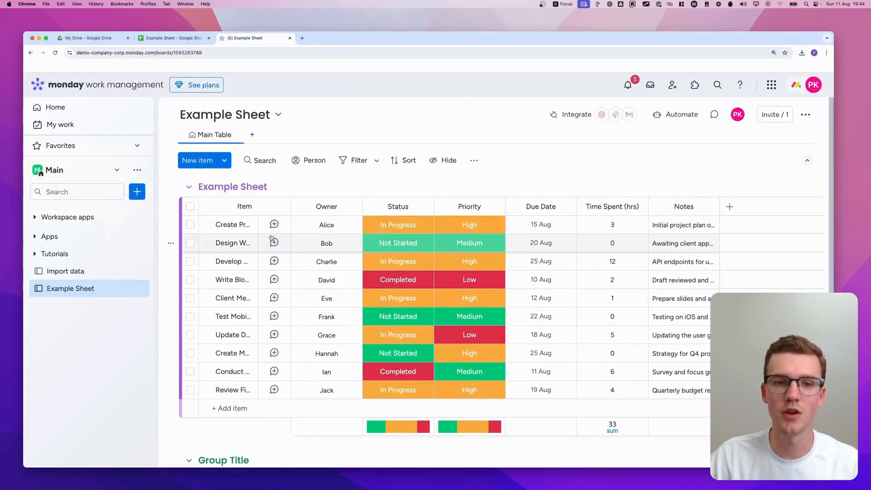
# Step: Collapse all groups, then re-expand only the Example Sheet group
pyautogui.scroll(-3)
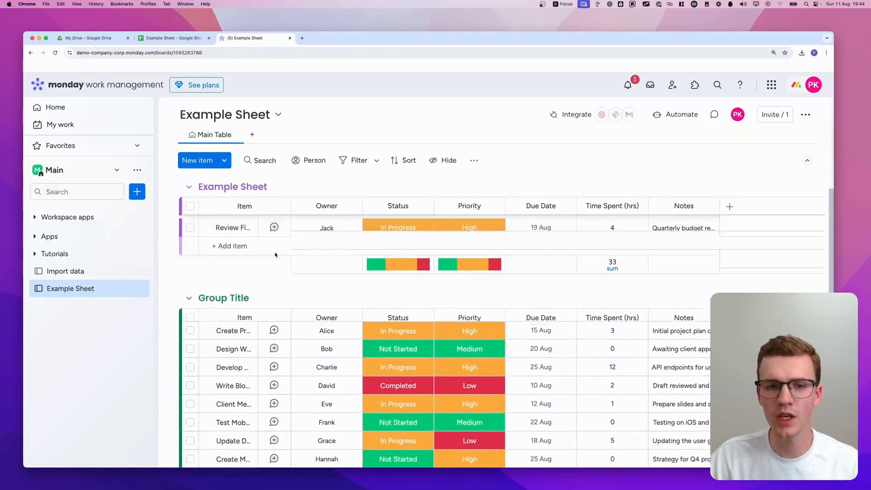
pyautogui.click(189, 186)
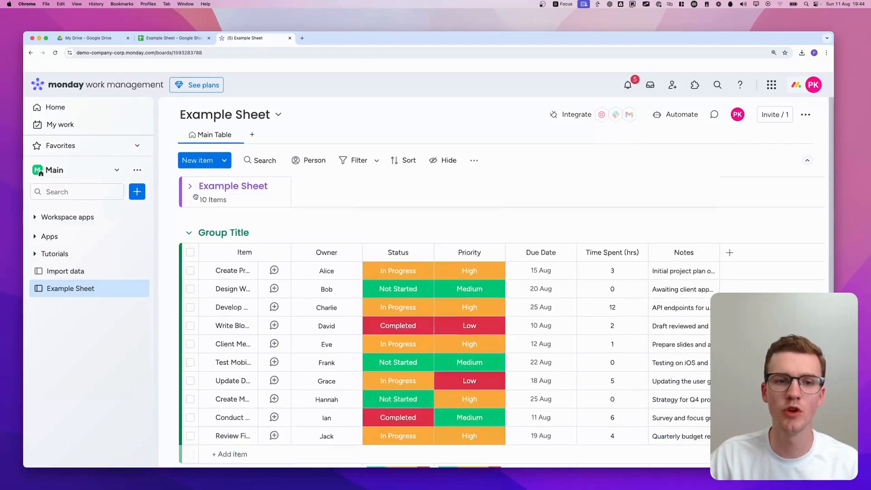
pyautogui.click(190, 186)
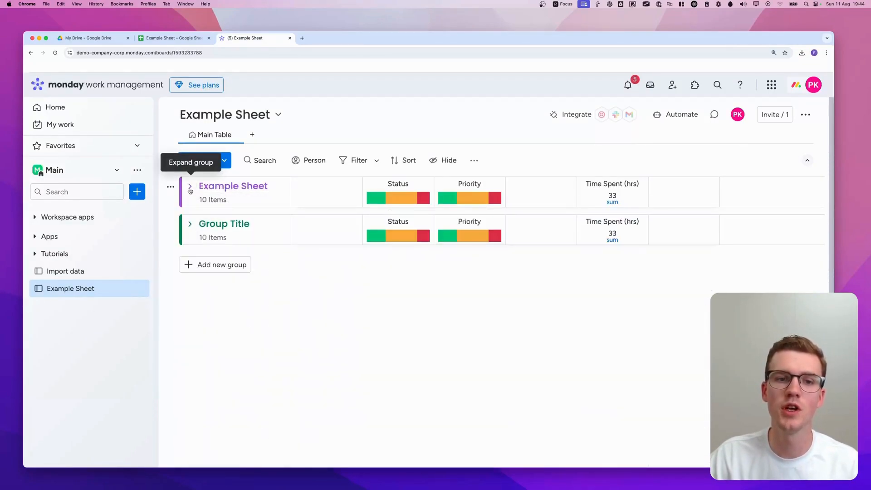
pyautogui.click(190, 186)
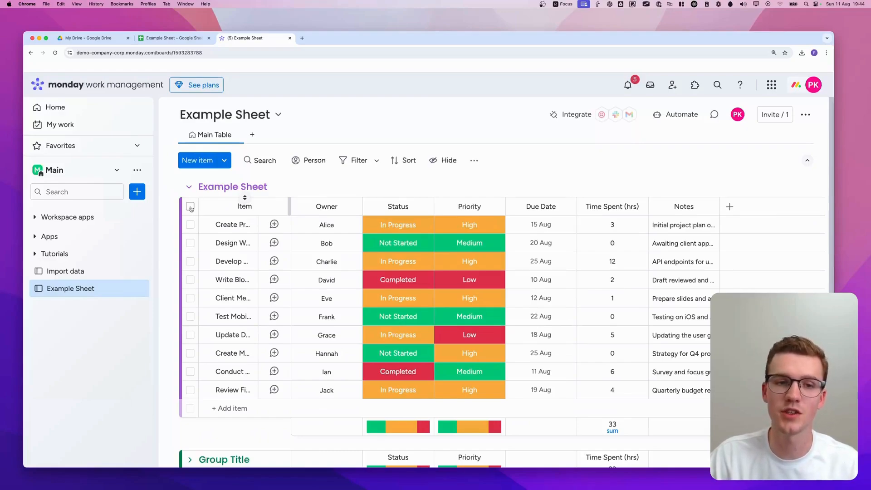
# Step: Move the ten Example Sheet items into Group Title, then delete the empty Example Sheet group
pyautogui.click(190, 206)
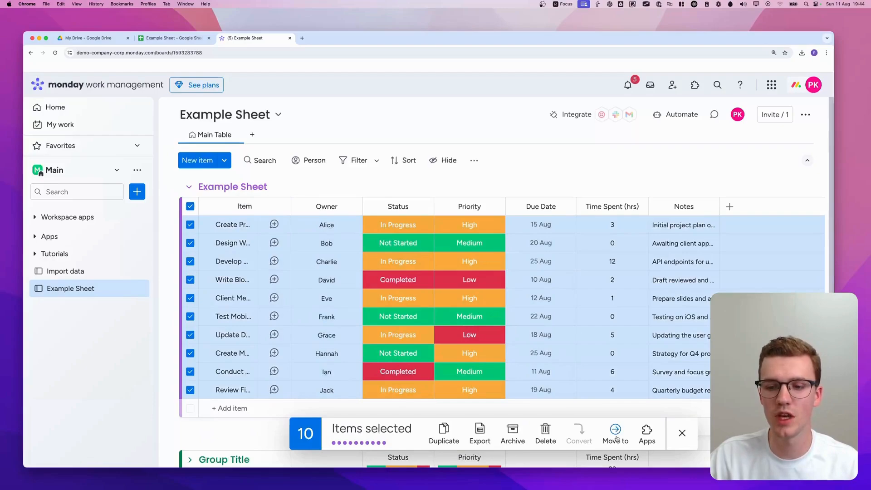
pyautogui.click(614, 433)
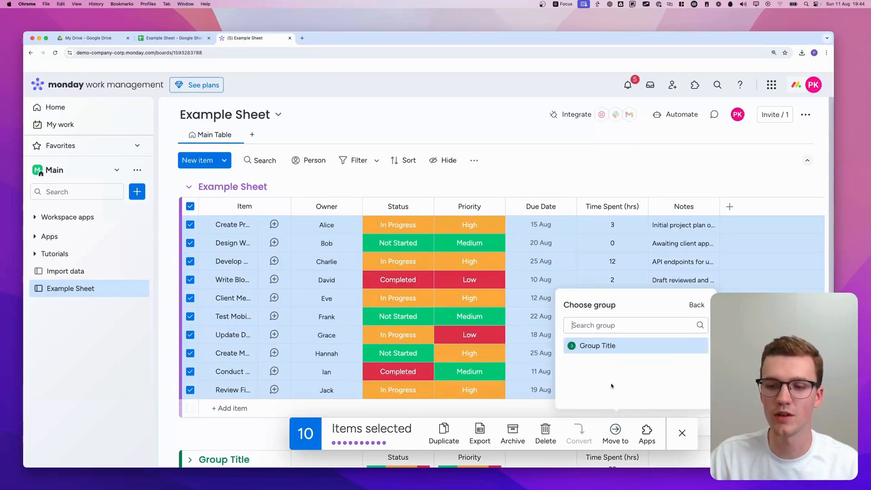
pyautogui.click(597, 346)
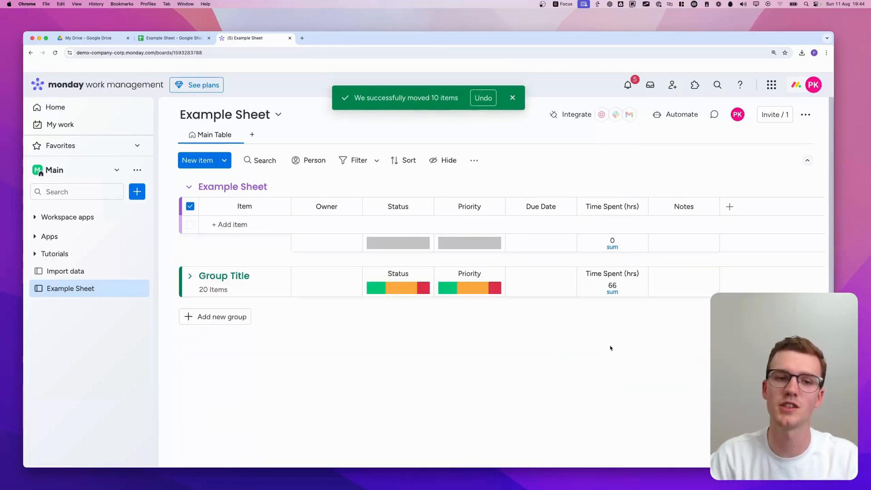
pyautogui.click(171, 188)
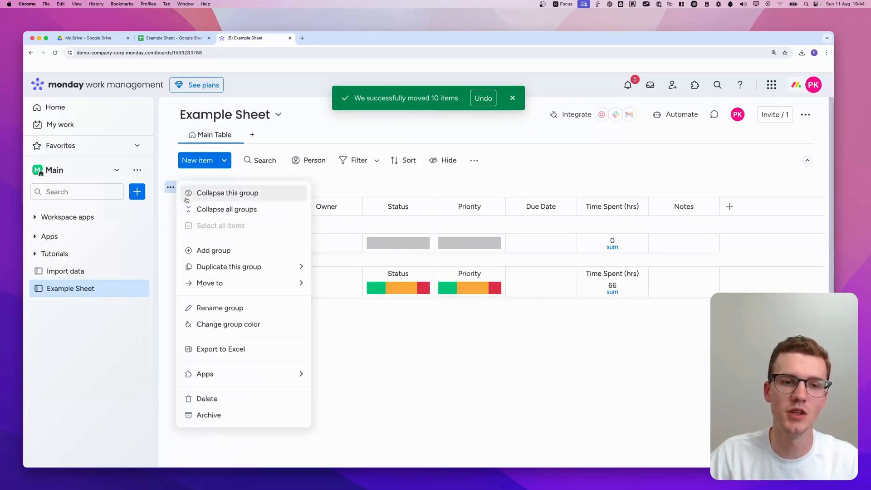
pyautogui.click(228, 193)
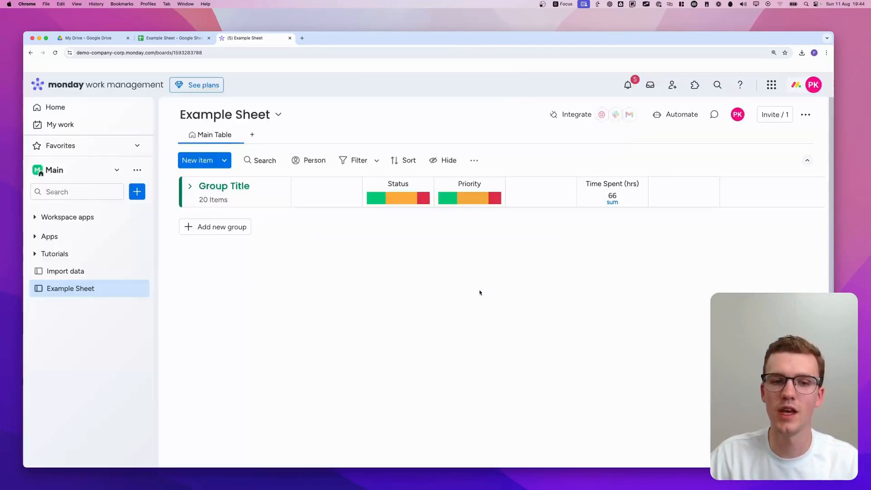